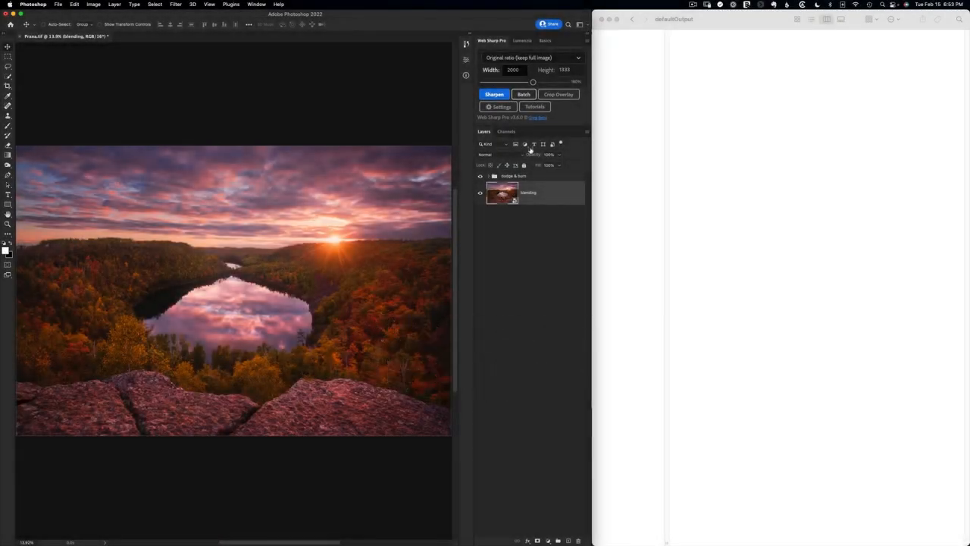
Export the photo with the Facebook (keep full image) preset and preview the resulting JPEG in Finder
left_click(530, 57)
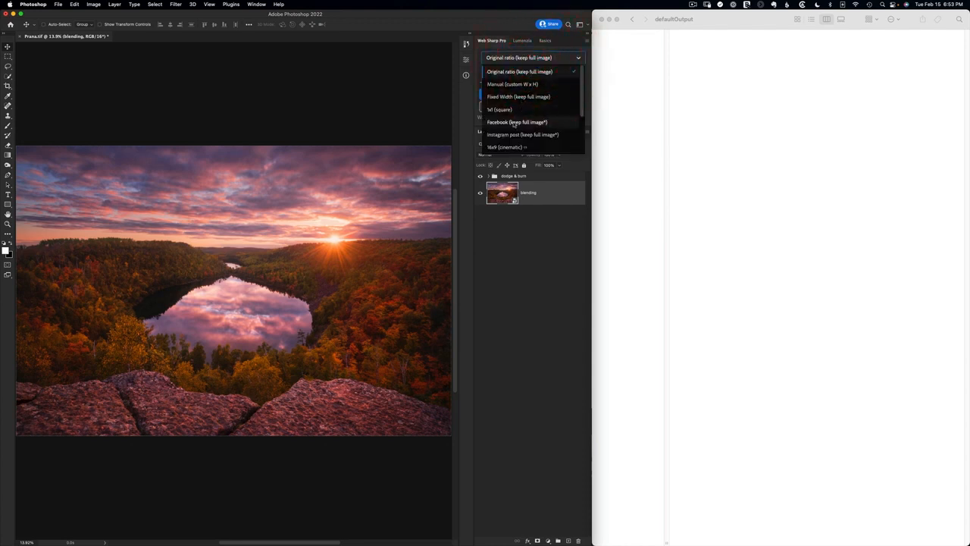
left_click(515, 121)
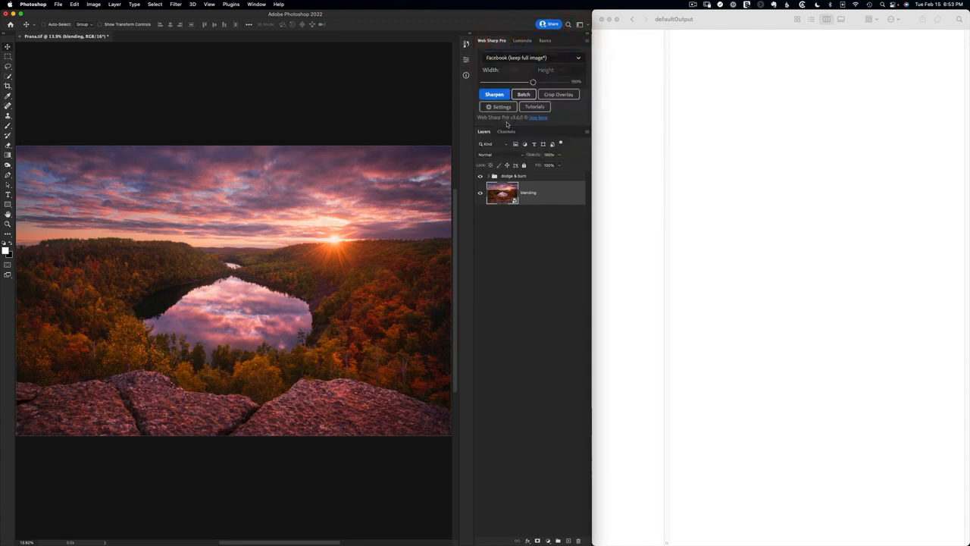
left_click(494, 94)
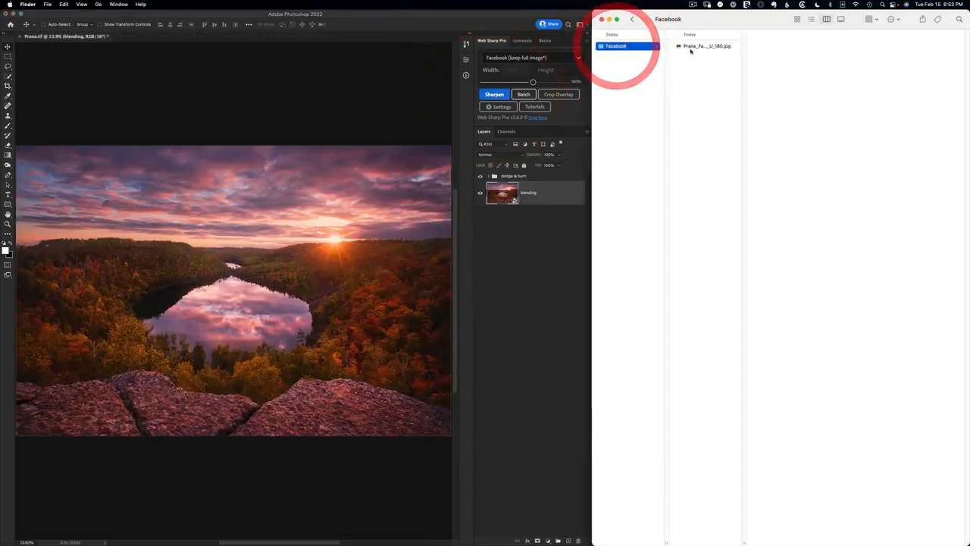
left_click(706, 46)
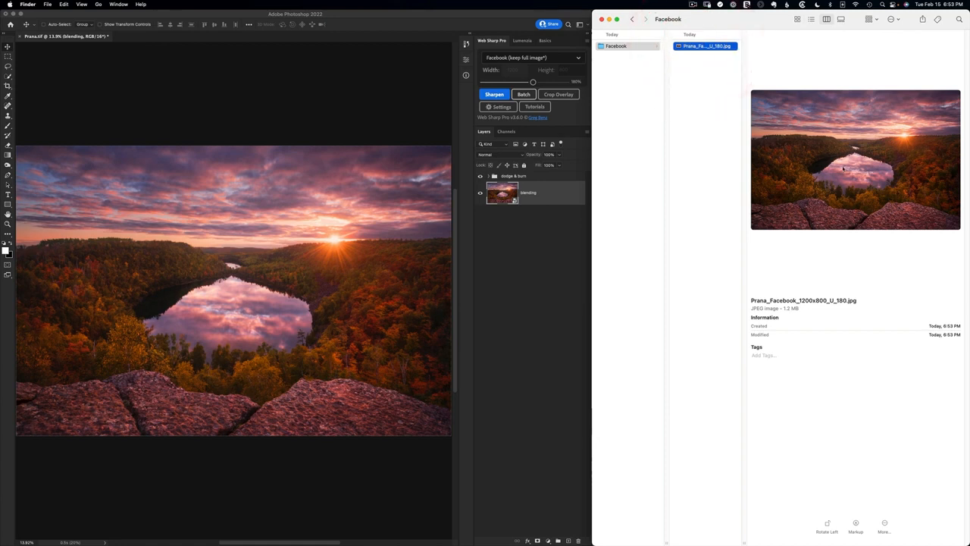
mouse_move(843, 170)
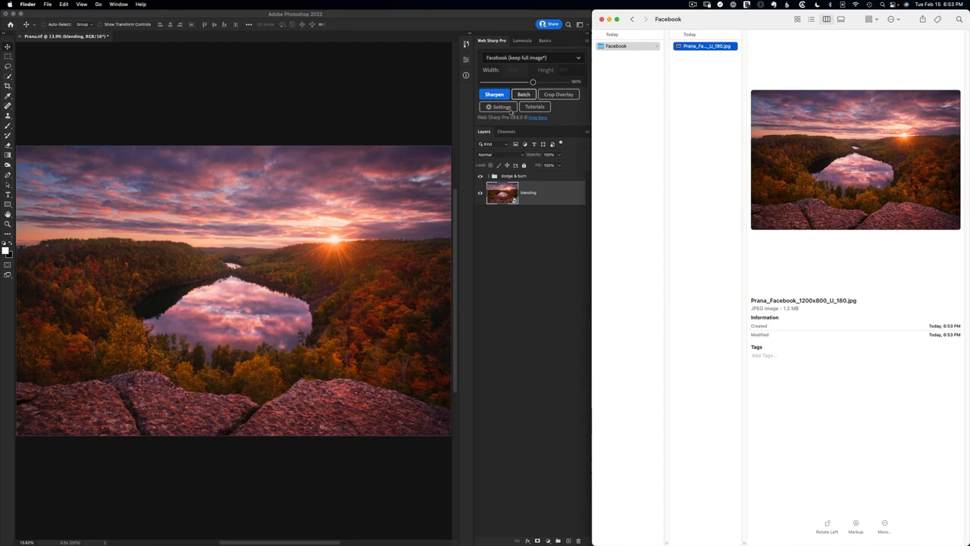
Enable Apply watermark in the Web Sharp Pro settings
left_click(500, 106)
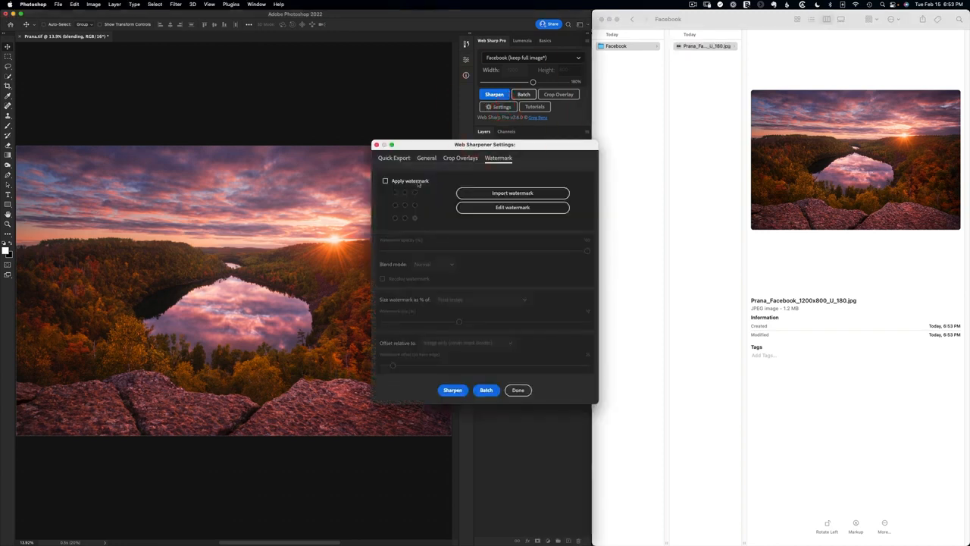
left_click(385, 180)
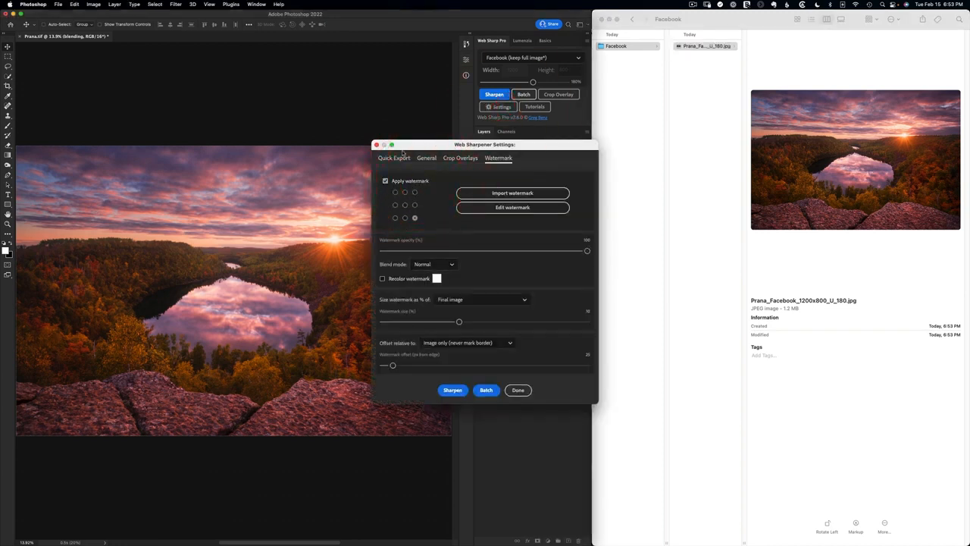
left_click(394, 158)
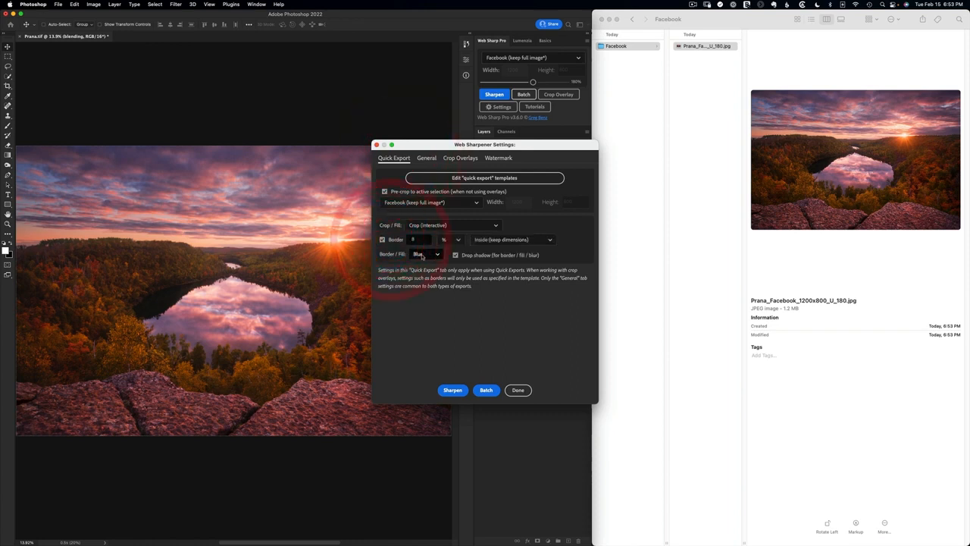
Export a watermarked 16x9 (cinematic) version via Quick Export
left_click(430, 203)
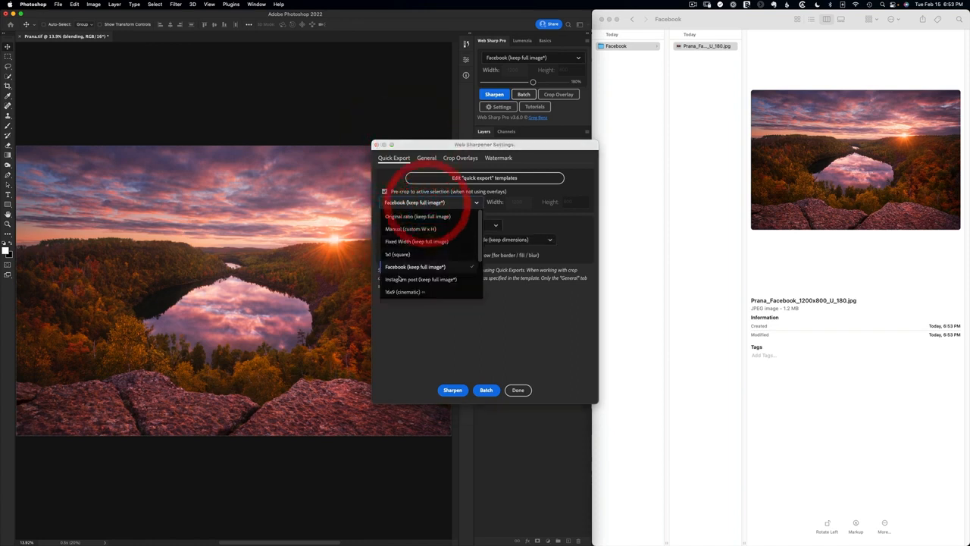
left_click(404, 291)
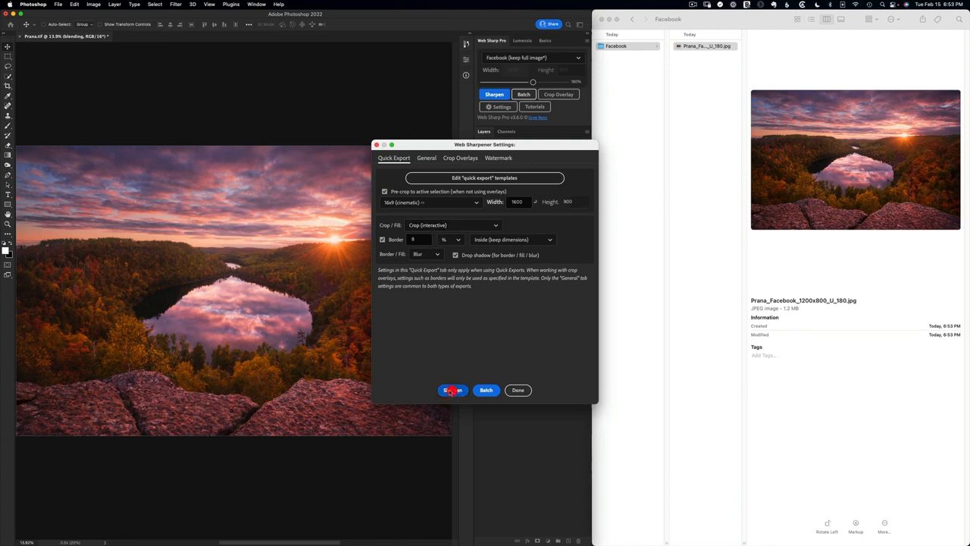
left_click(451, 390)
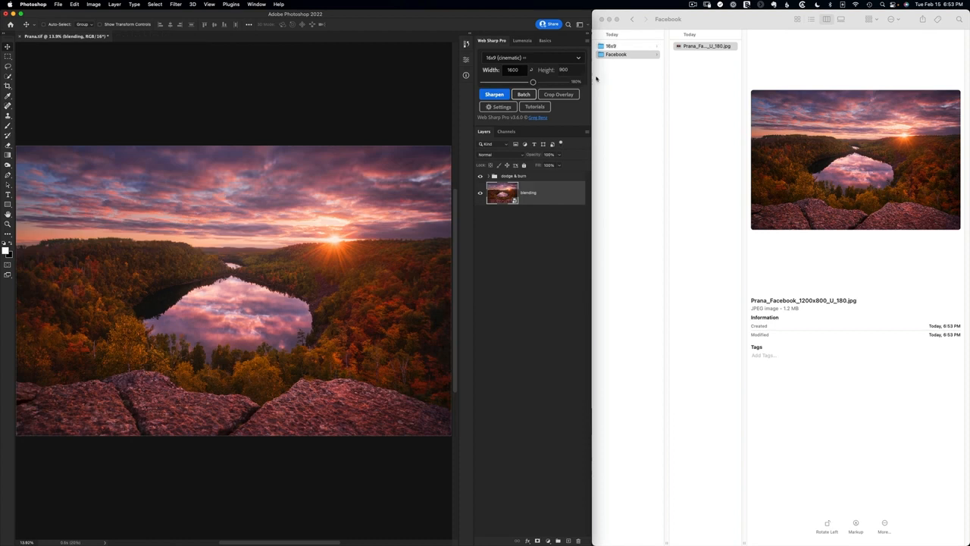
Preview the watermarked 1600x900 cinematic JPEG in the 16x9 output folder
left_click(611, 45)
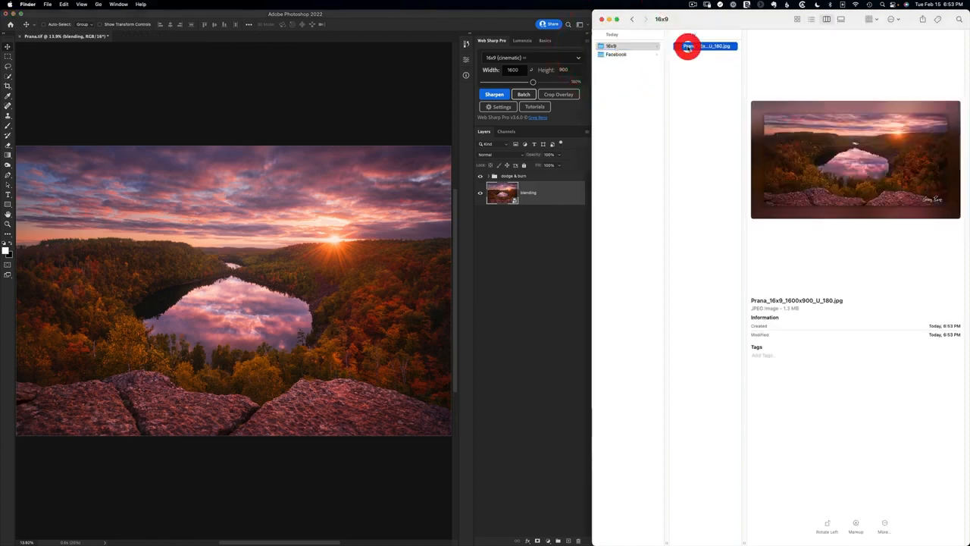
left_click(688, 45)
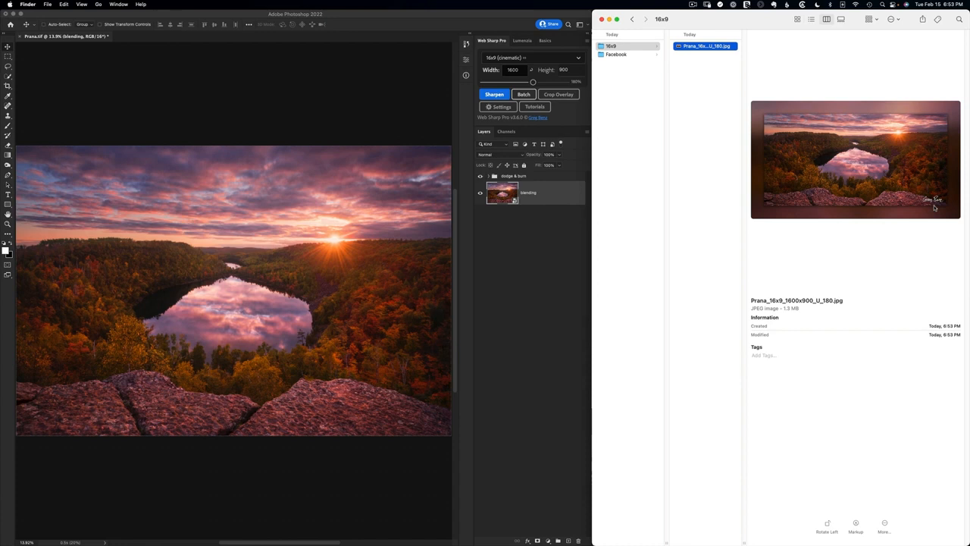
mouse_move(697, 146)
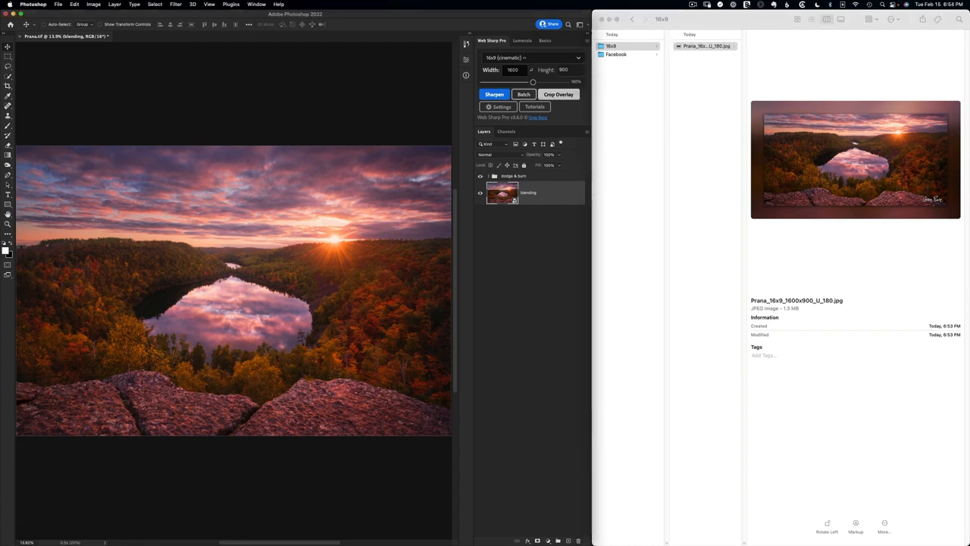
Show the Crop Overlay guides and check the square Instagram crop layer on the photo
left_click(558, 94)
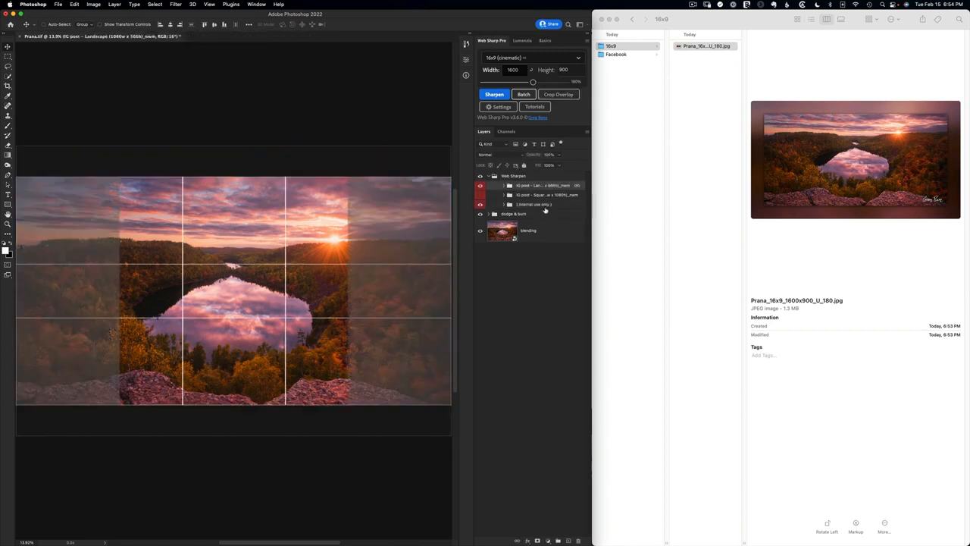
left_click(479, 185)
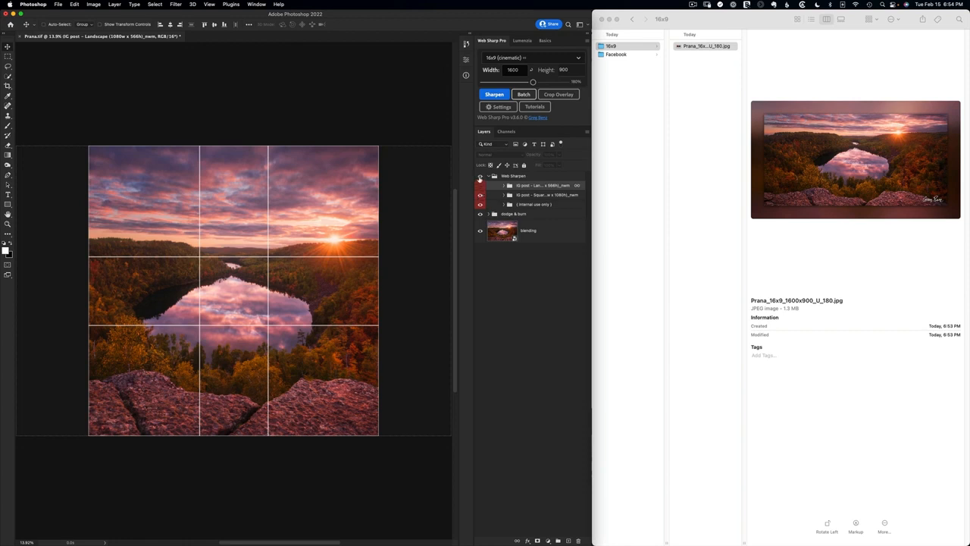
left_click(479, 185)
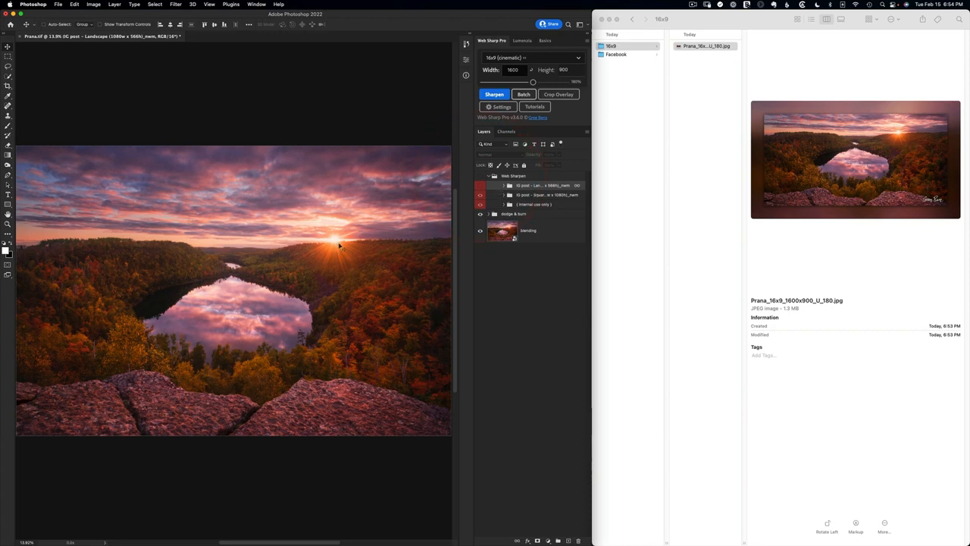
left_click(558, 94)
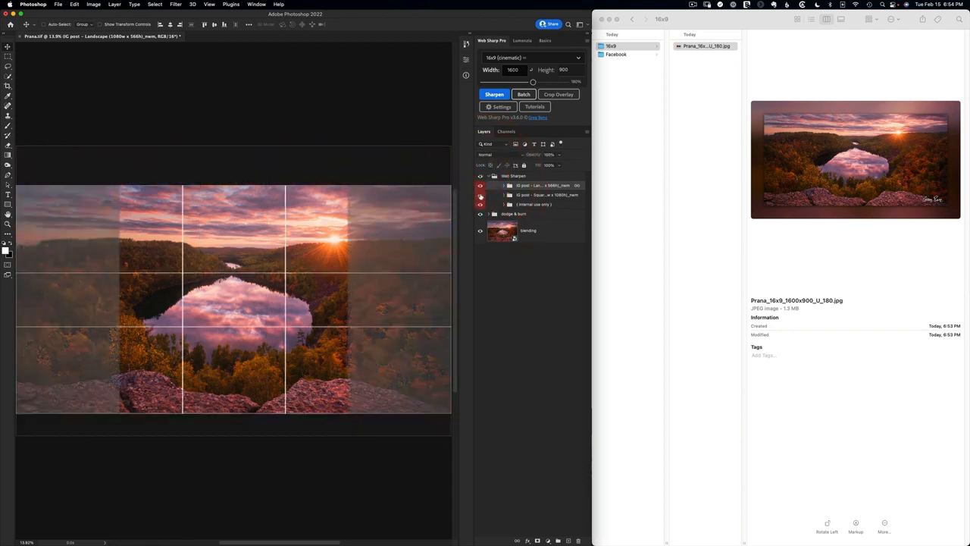
Batch-export the Instagram landscape and square crop versions
left_click(494, 94)
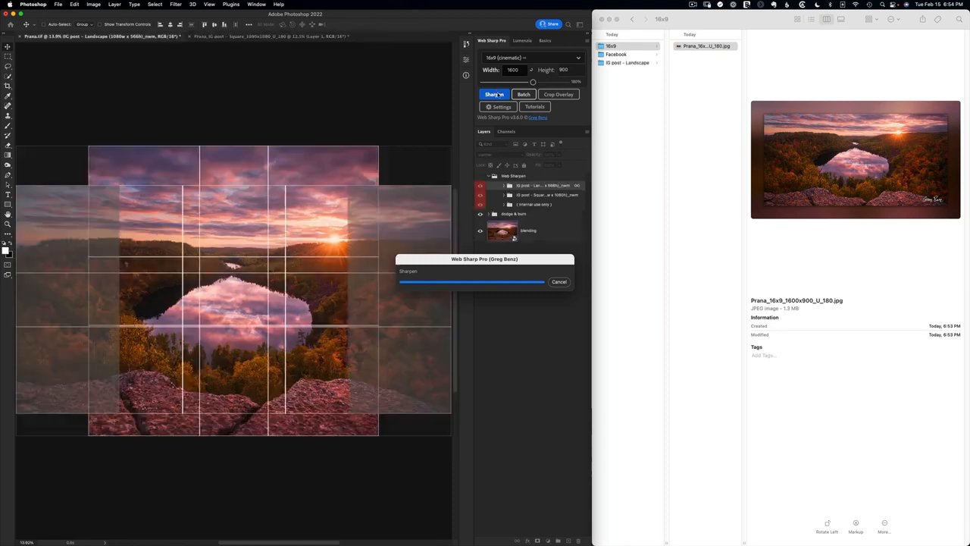
Preview the 1080x566 IG post Landscape and 1080x1080 IG post Square Prana exports in Finder
left_click(610, 45)
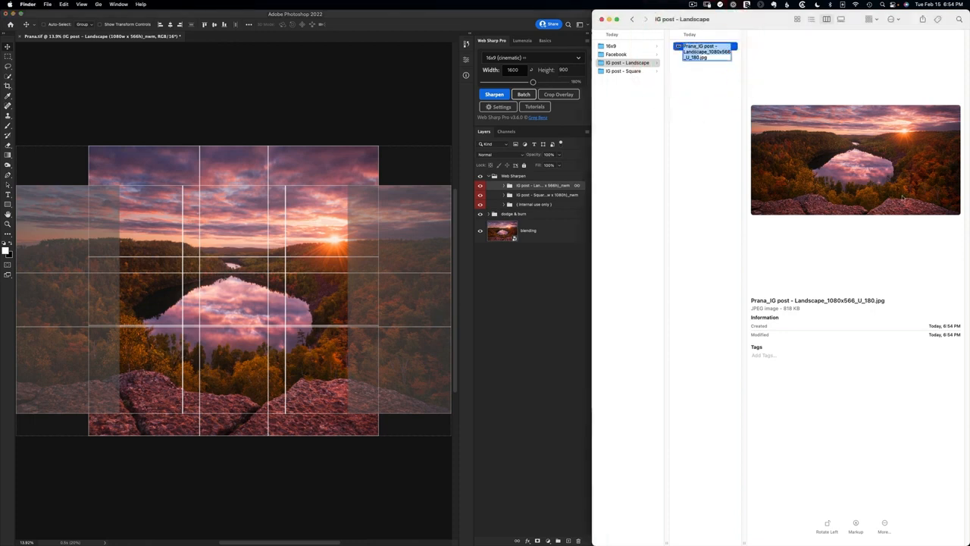
mouse_move(928, 224)
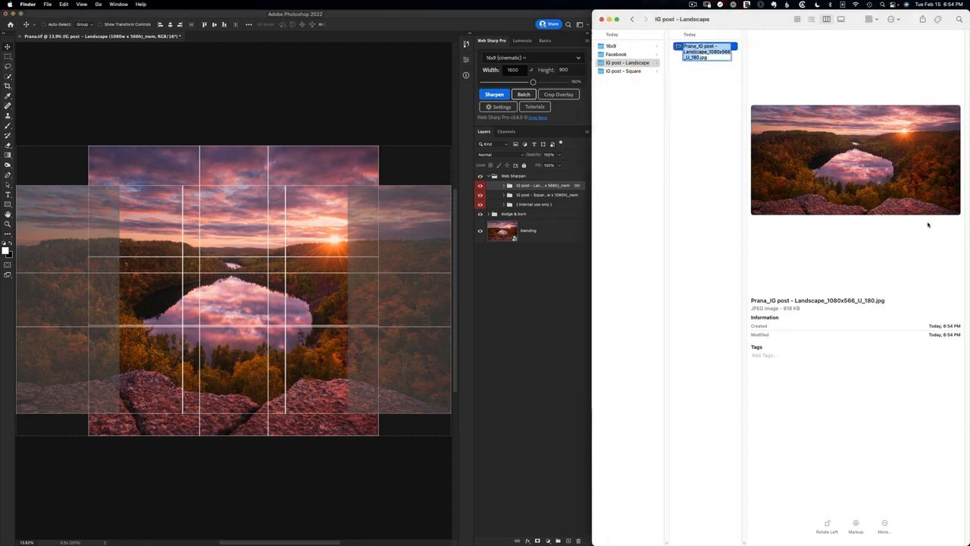
left_click(623, 72)
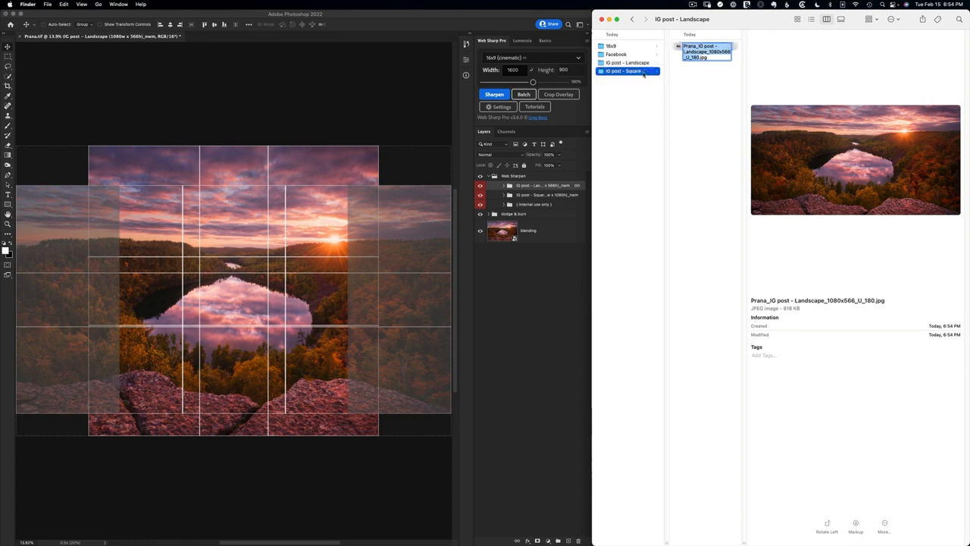
left_click(629, 71)
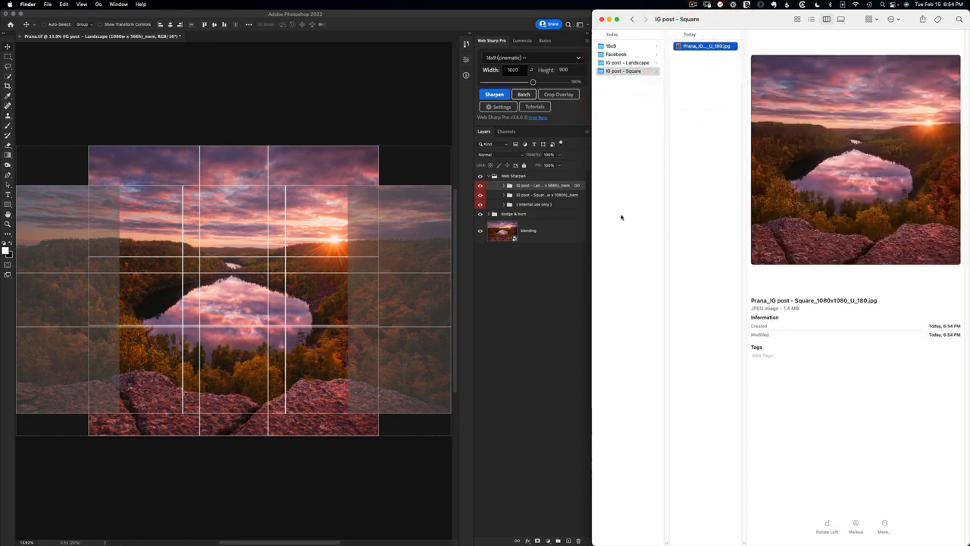
left_click(488, 176)
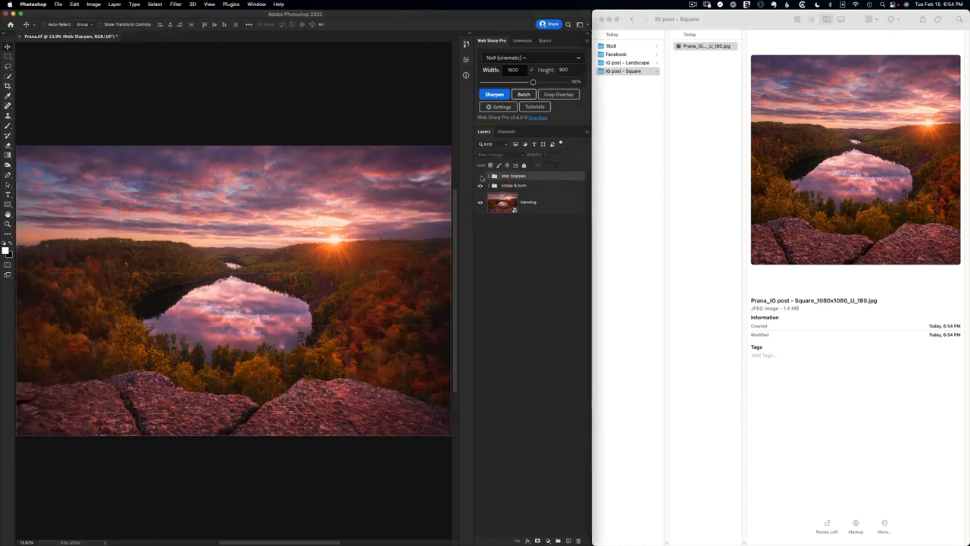
Move all four export folders to the Trash, leaving DefaultOutput empty
left_click(479, 176)
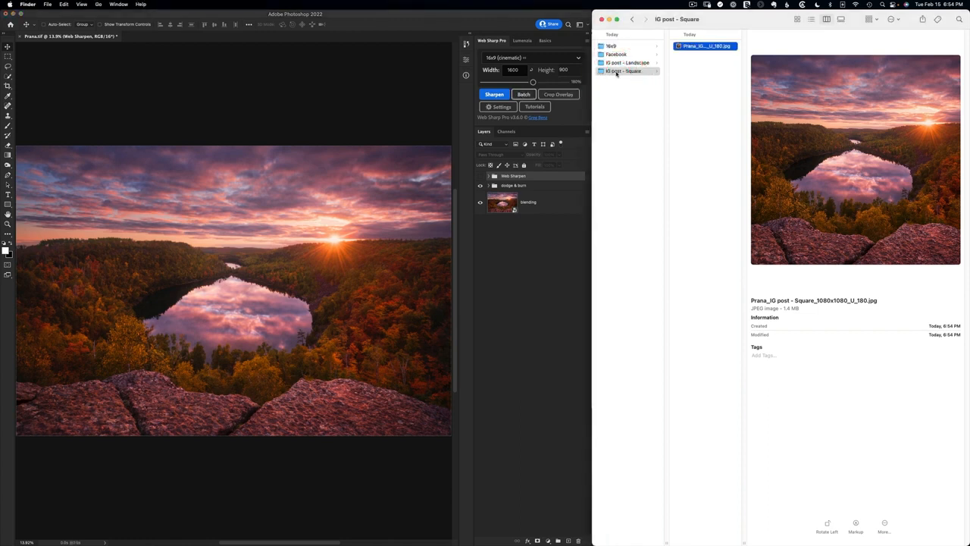
right_click(623, 71)
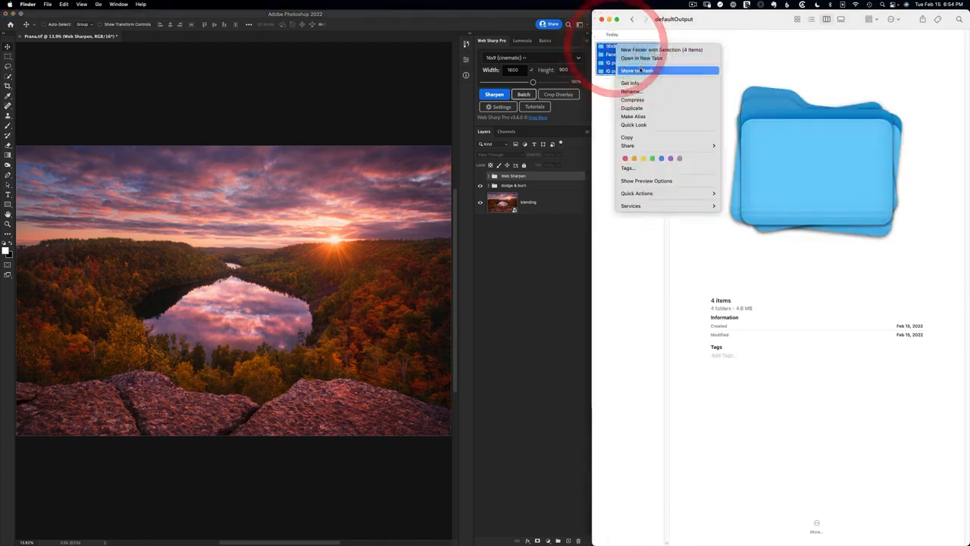
left_click(637, 71)
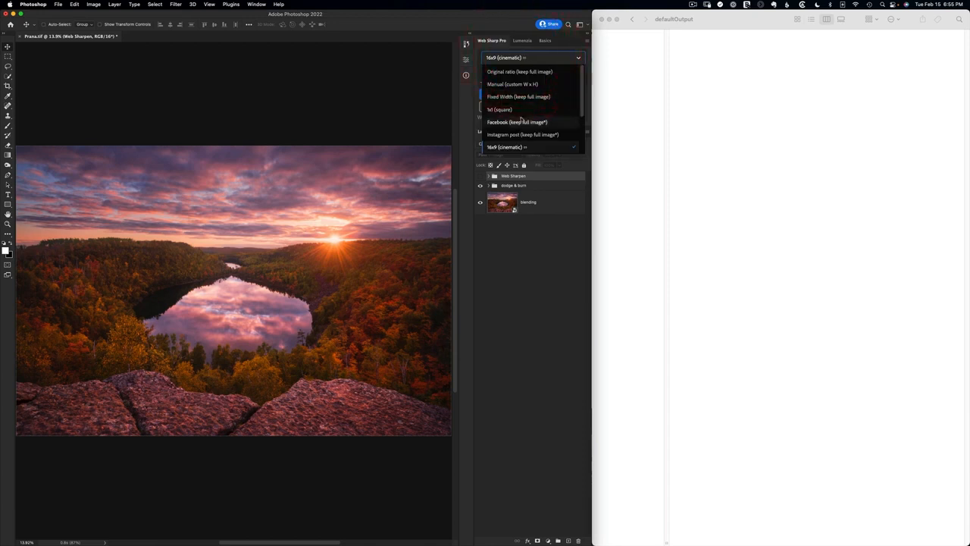
Batch-export all six WSP demo photos with the Facebook (keep full image) preset
left_click(517, 121)
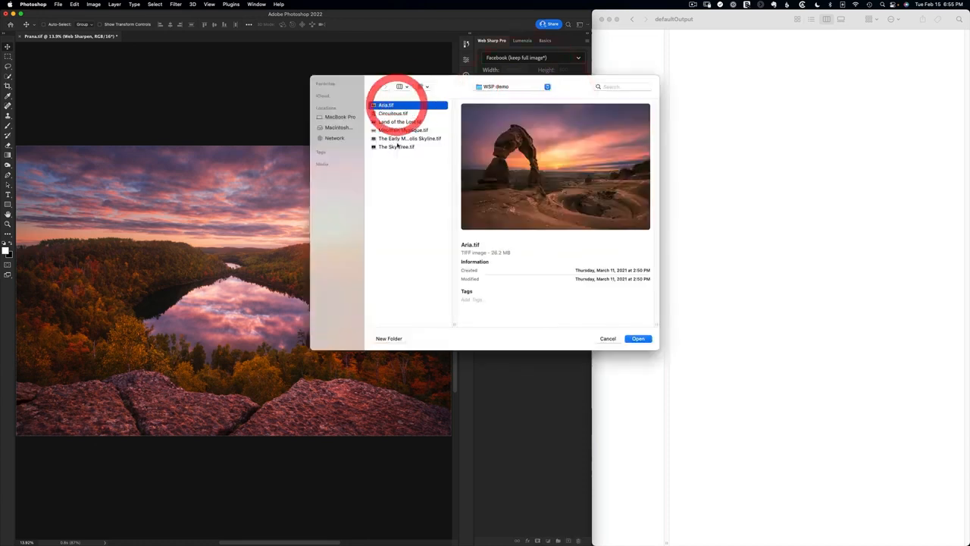
key("cmd+a")
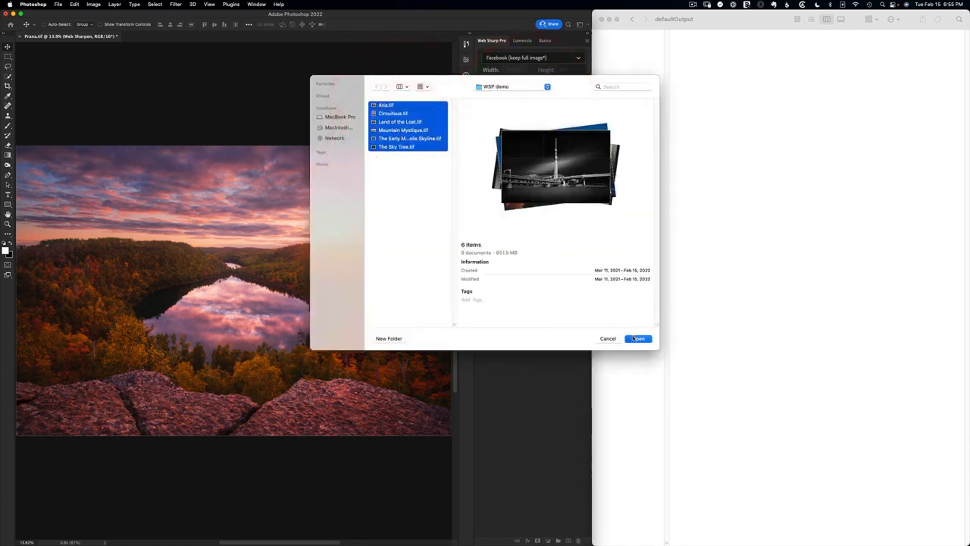
left_click(636, 338)
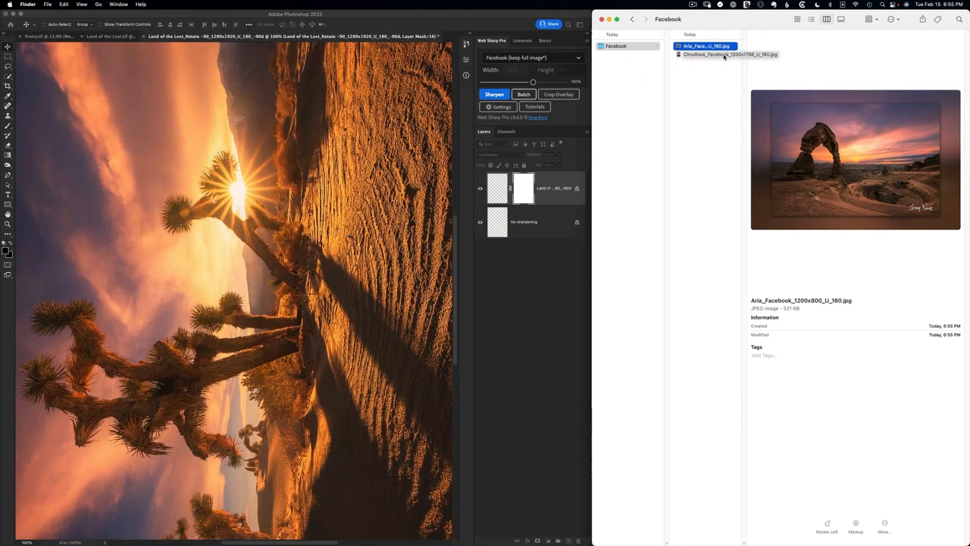
Review the Facebook and 16x9 auto-border outputs and preview the rotated Land of the Lost JPEG in Rotate -90
left_click(731, 55)
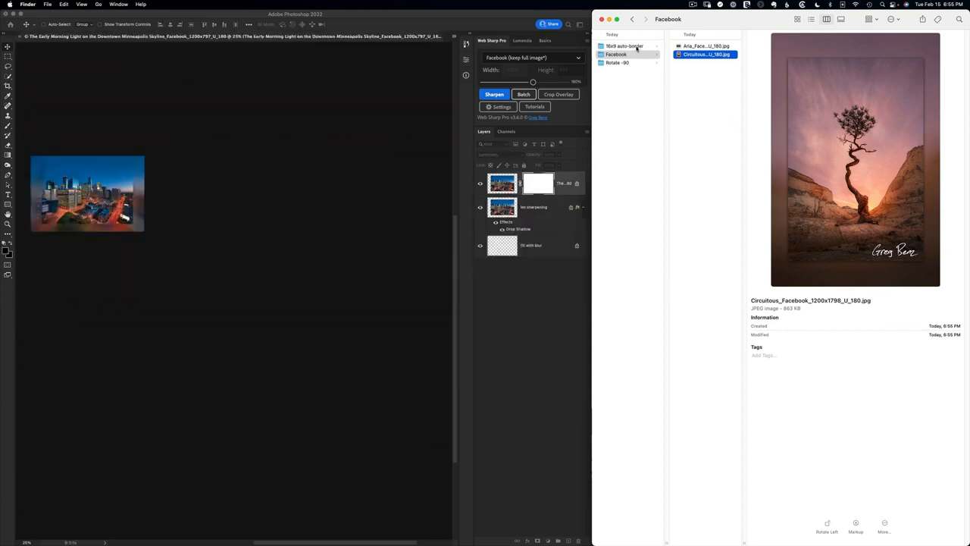
left_click(625, 45)
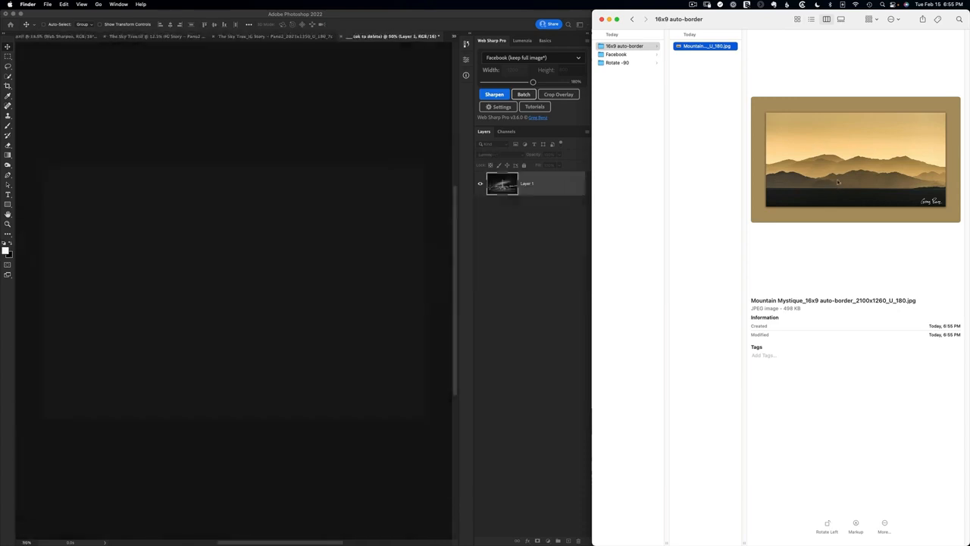
left_click(617, 71)
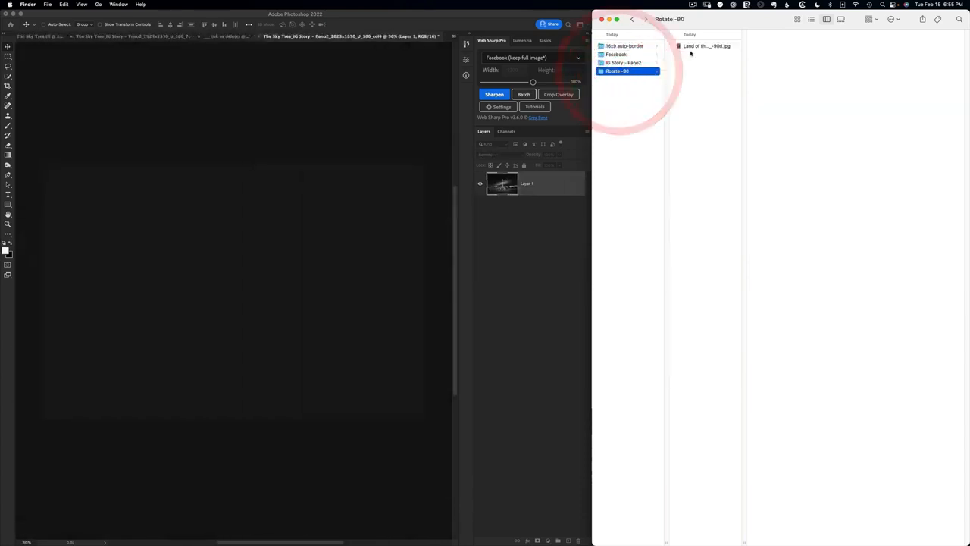
left_click(706, 45)
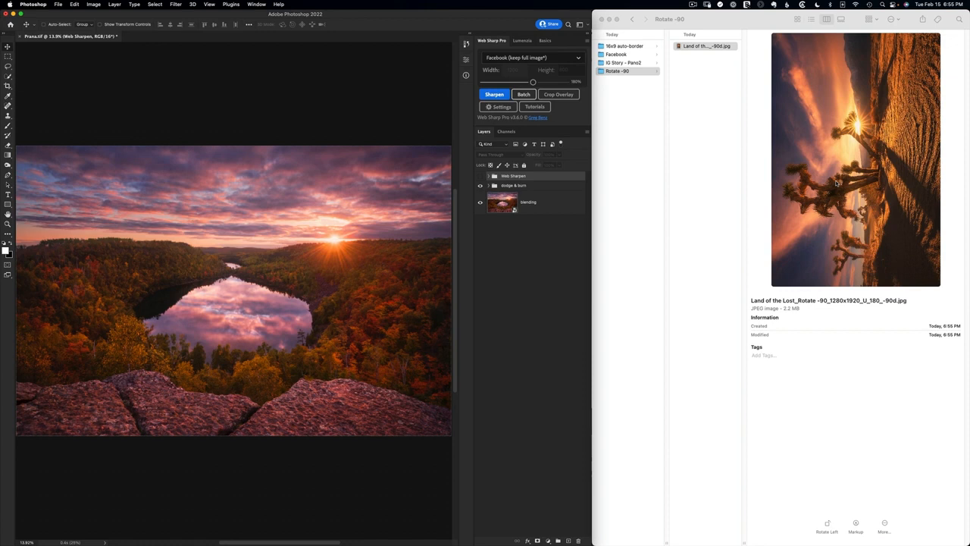
mouse_move(635, 64)
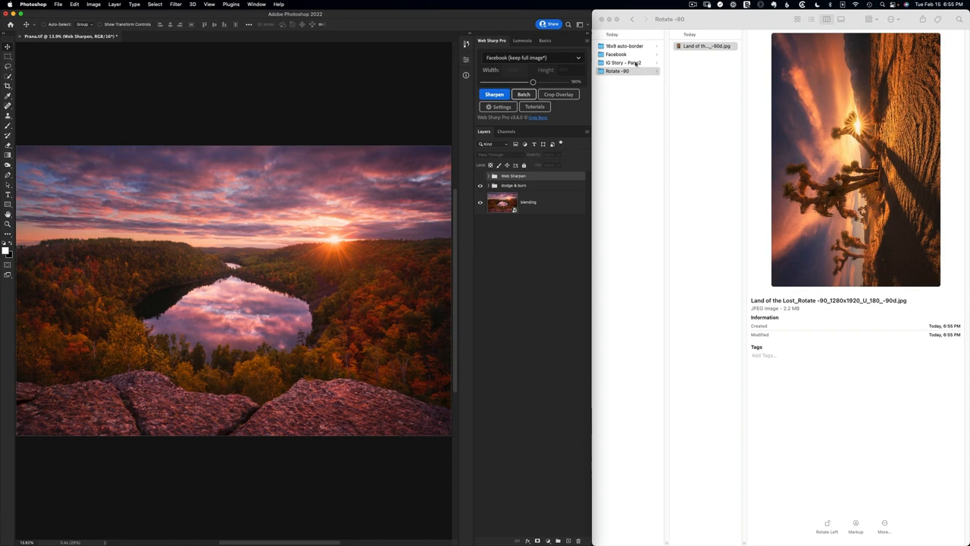
Preview each of the Sky Tree story slice JPEGs in the IG Story - Pano2 folder
left_click(623, 62)
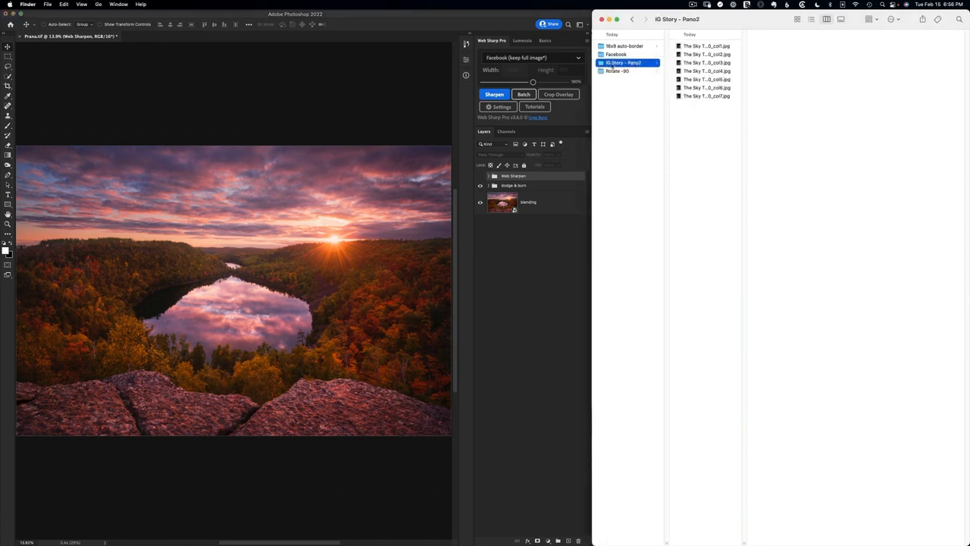
left_click(707, 45)
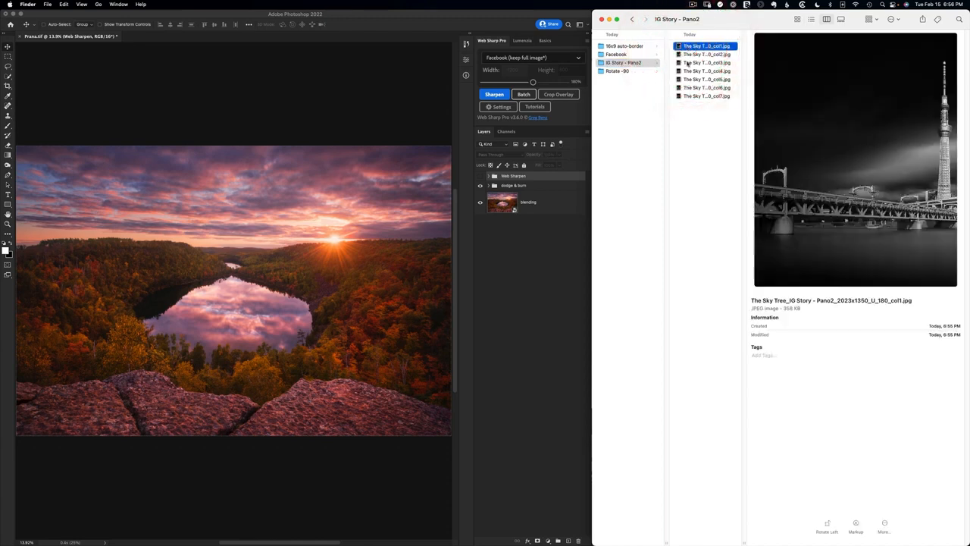
mouse_move(918, 84)
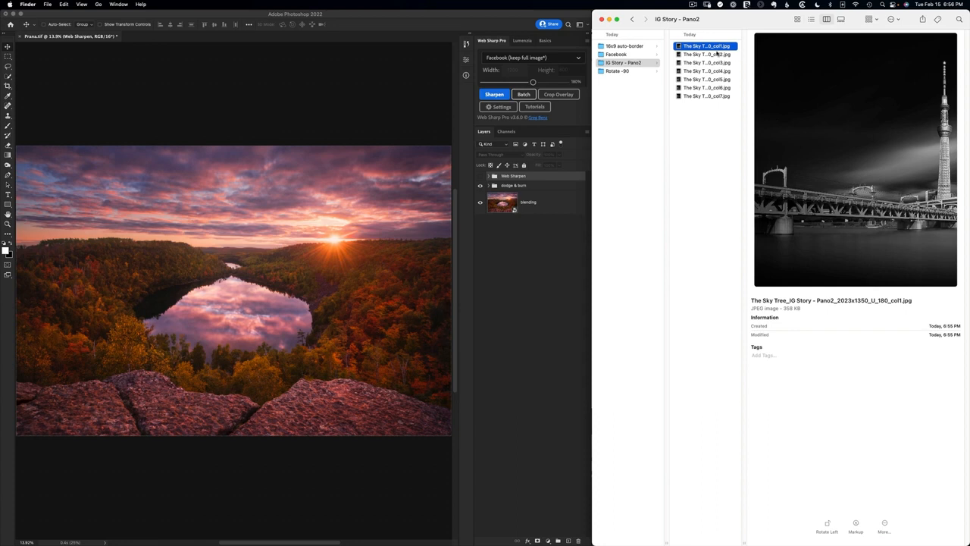
left_click(706, 54)
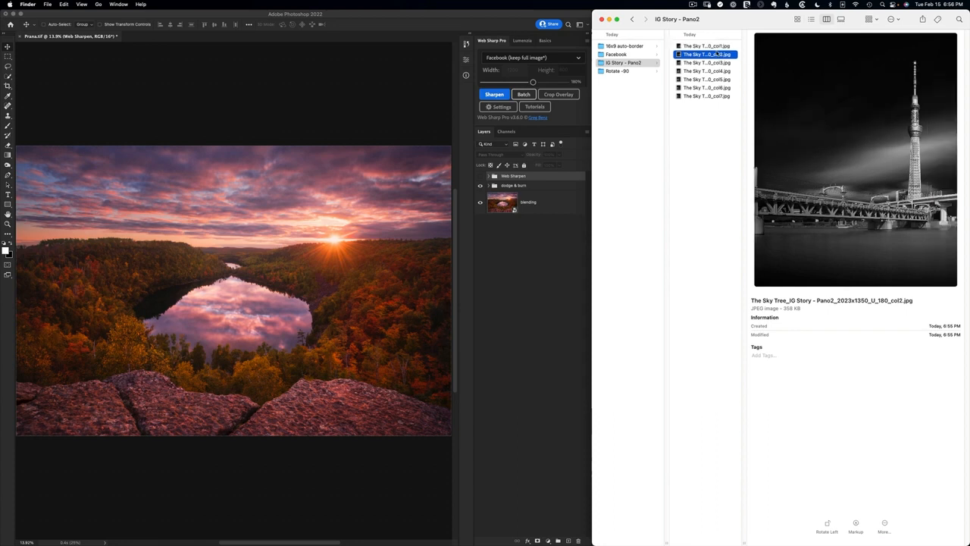
left_click(707, 86)
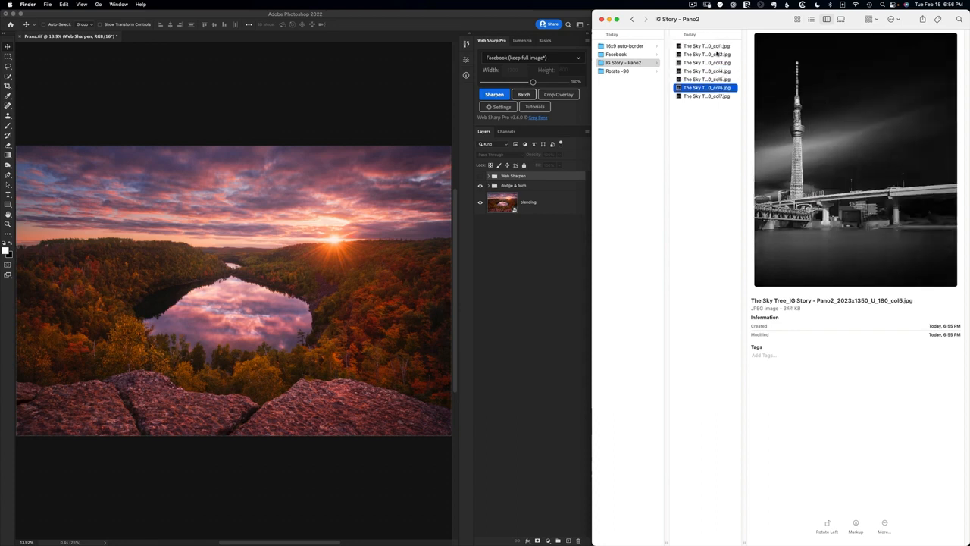
left_click(706, 71)
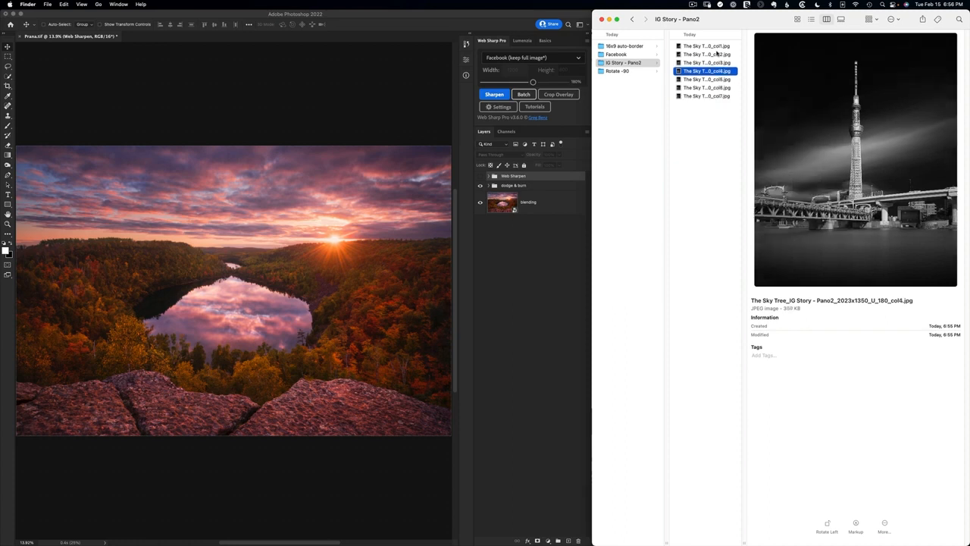
left_click(706, 45)
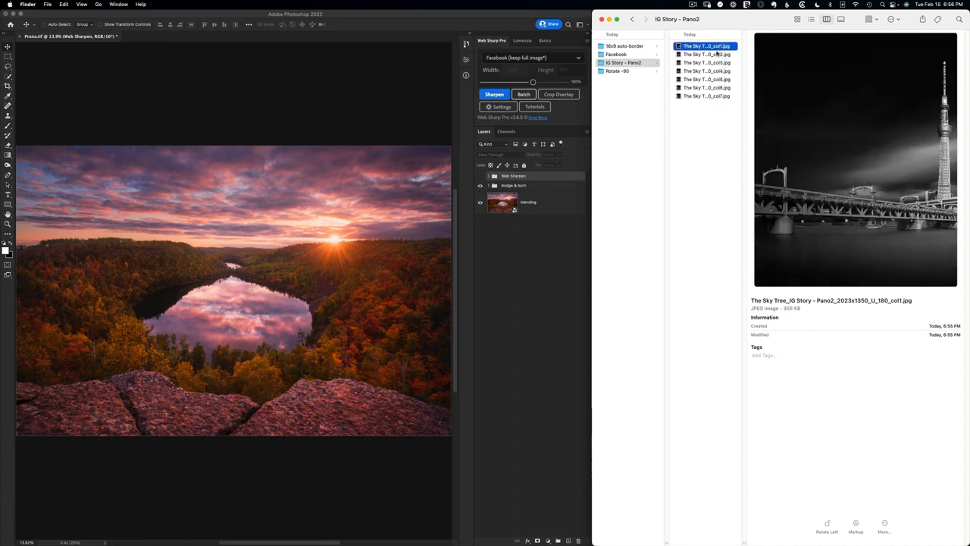